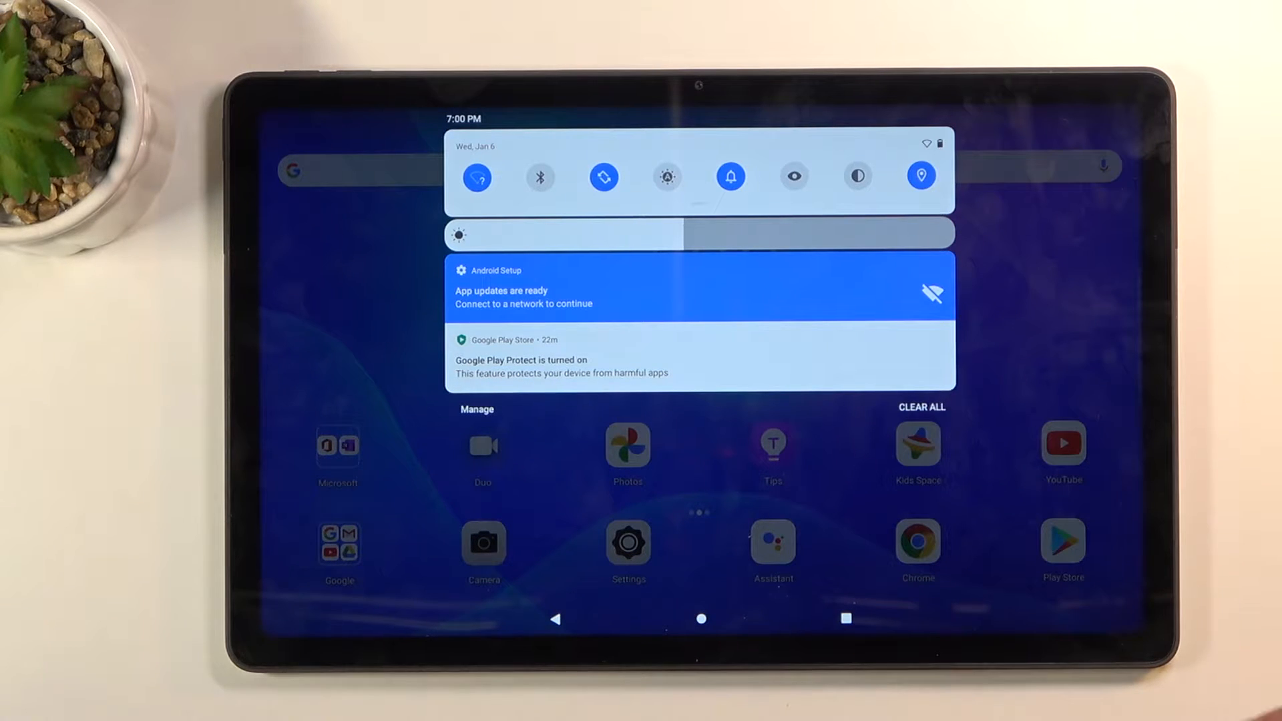
Expand Quick Settings and switch the Dark theme tile on.
{"action": "scroll", "scroll_direction": "down", "scroll_amount": 3}
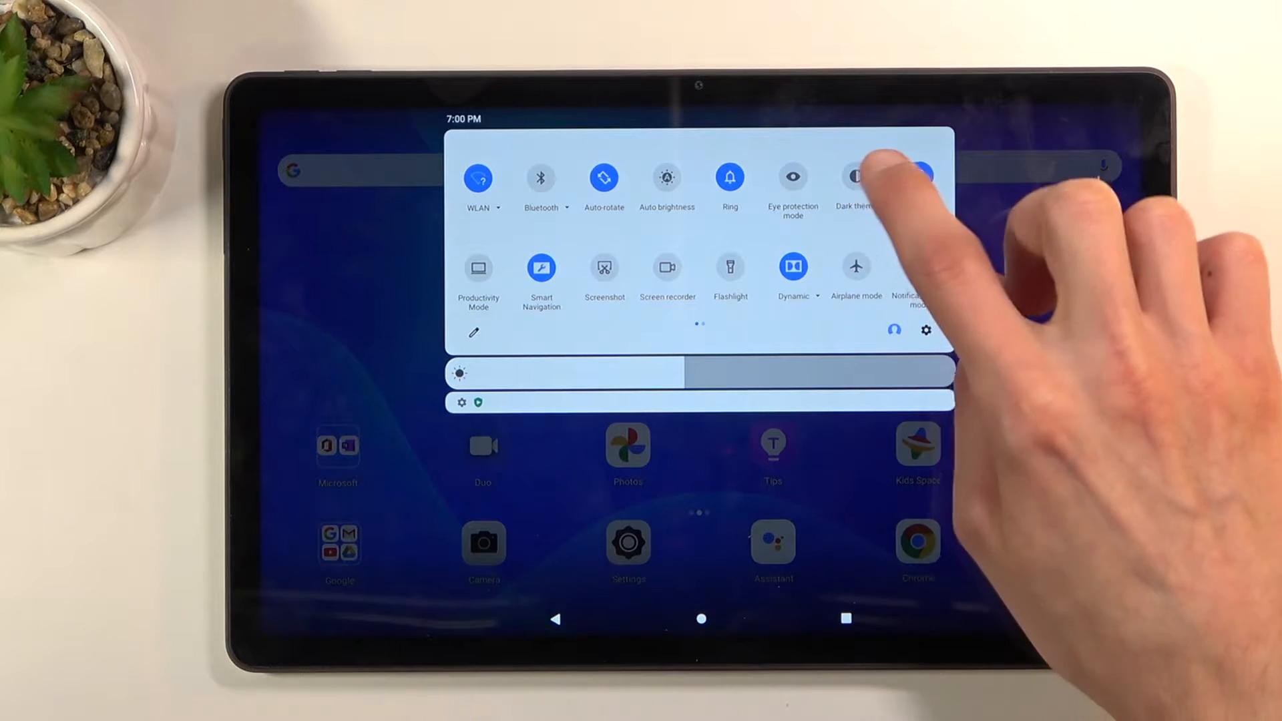
{"action": "left_click", "coordinate": [855, 178]}
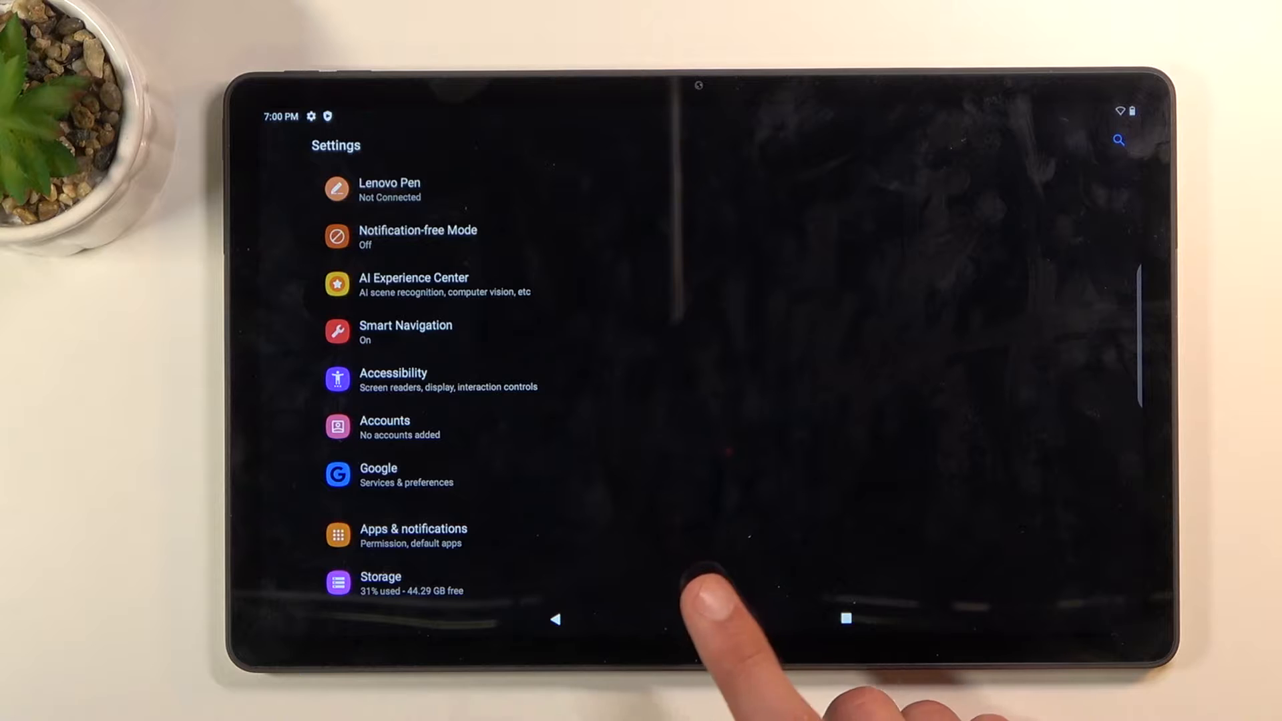
From Display's Dark theme page, choose Turn off now to restore the light theme.
{"action": "left_click", "coordinate": [701, 619]}
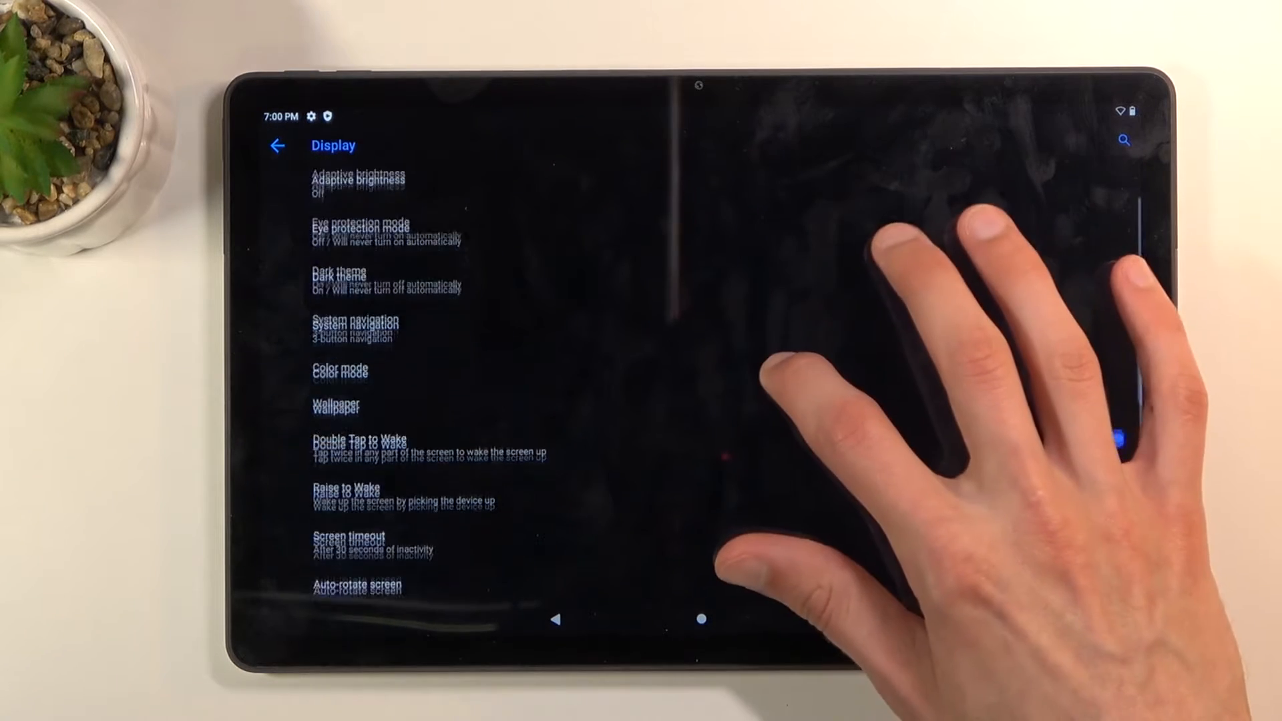
{"action": "scroll", "scroll_direction": "down", "scroll_amount": 3}
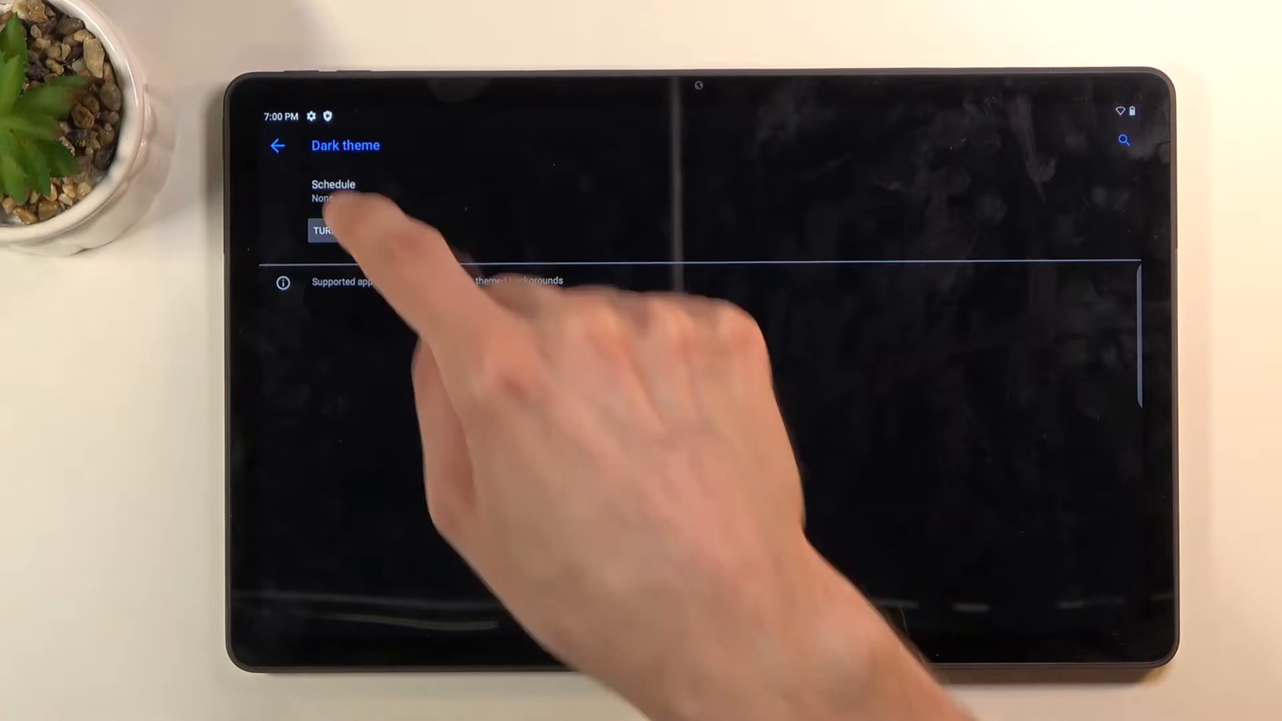
{"action": "left_click", "coordinate": [333, 190]}
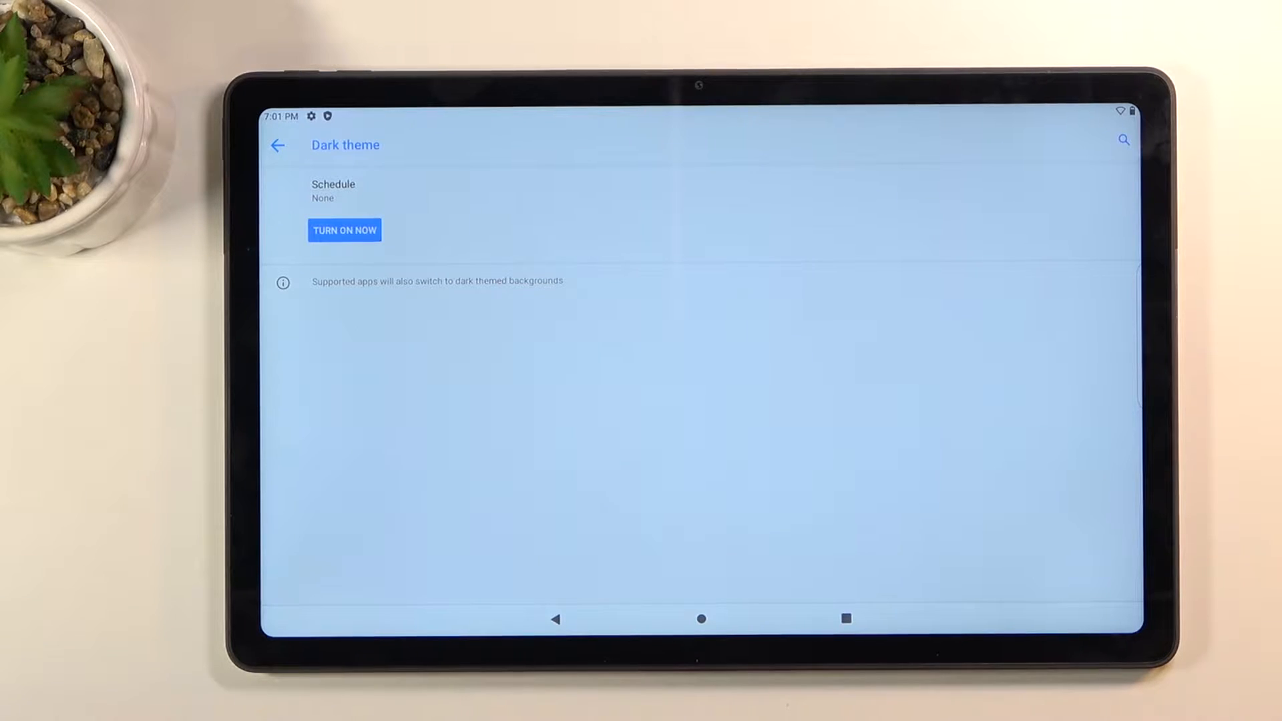
Return to Display and scroll down to the System navigation entry.
{"action": "left_click", "coordinate": [277, 144]}
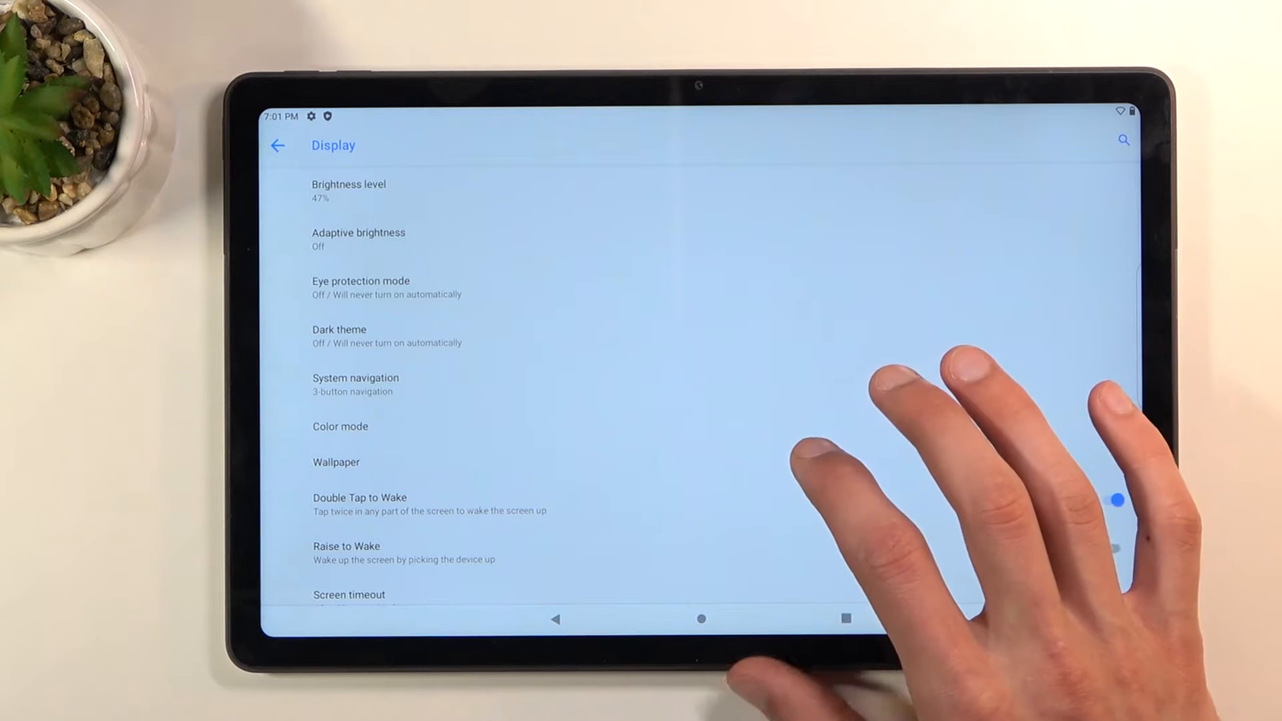
{"action": "scroll", "scroll_direction": "down", "scroll_amount": 3}
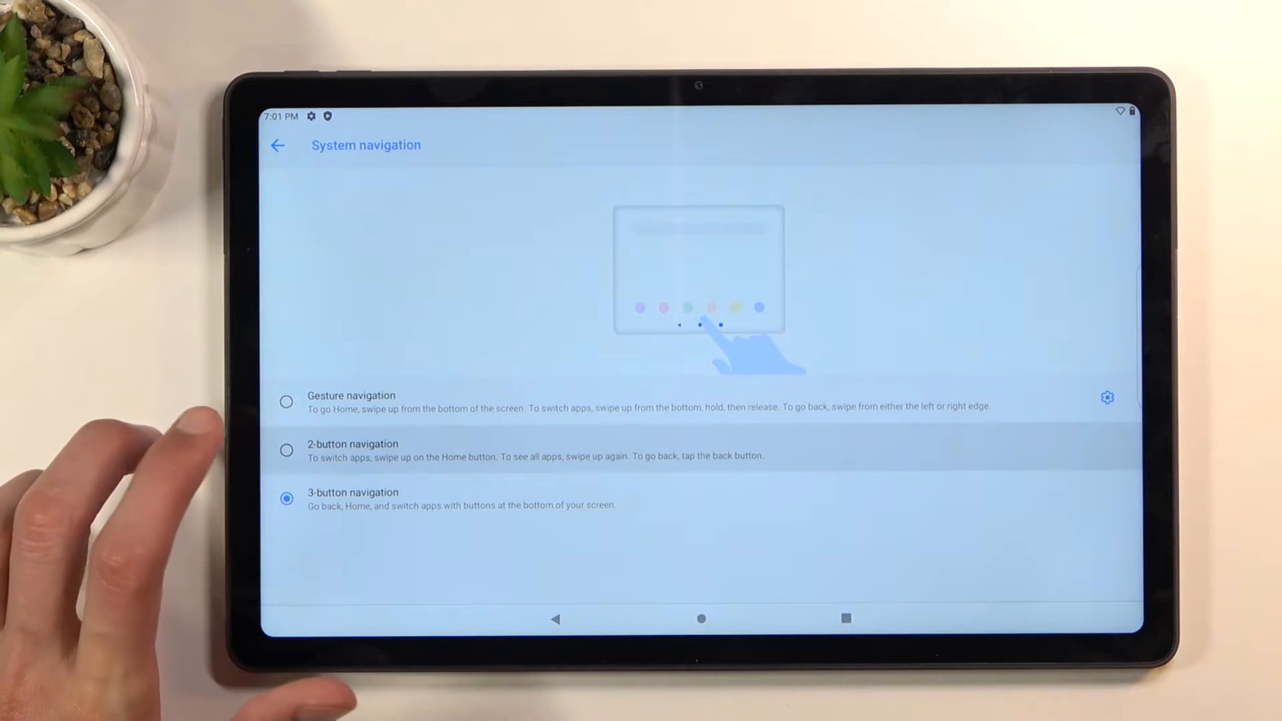
Select 2-button navigation, then Gesture navigation instead of 3-button mode.
{"action": "left_click", "coordinate": [286, 450]}
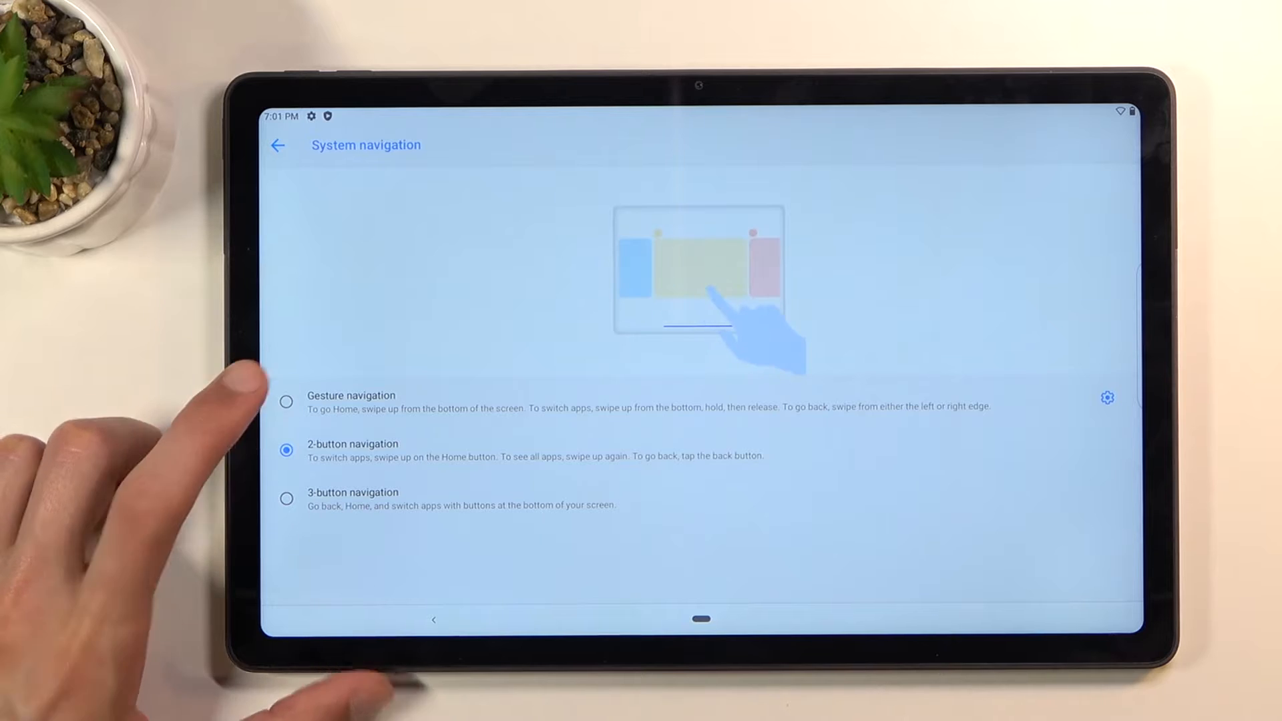
{"action": "left_click", "coordinate": [286, 402]}
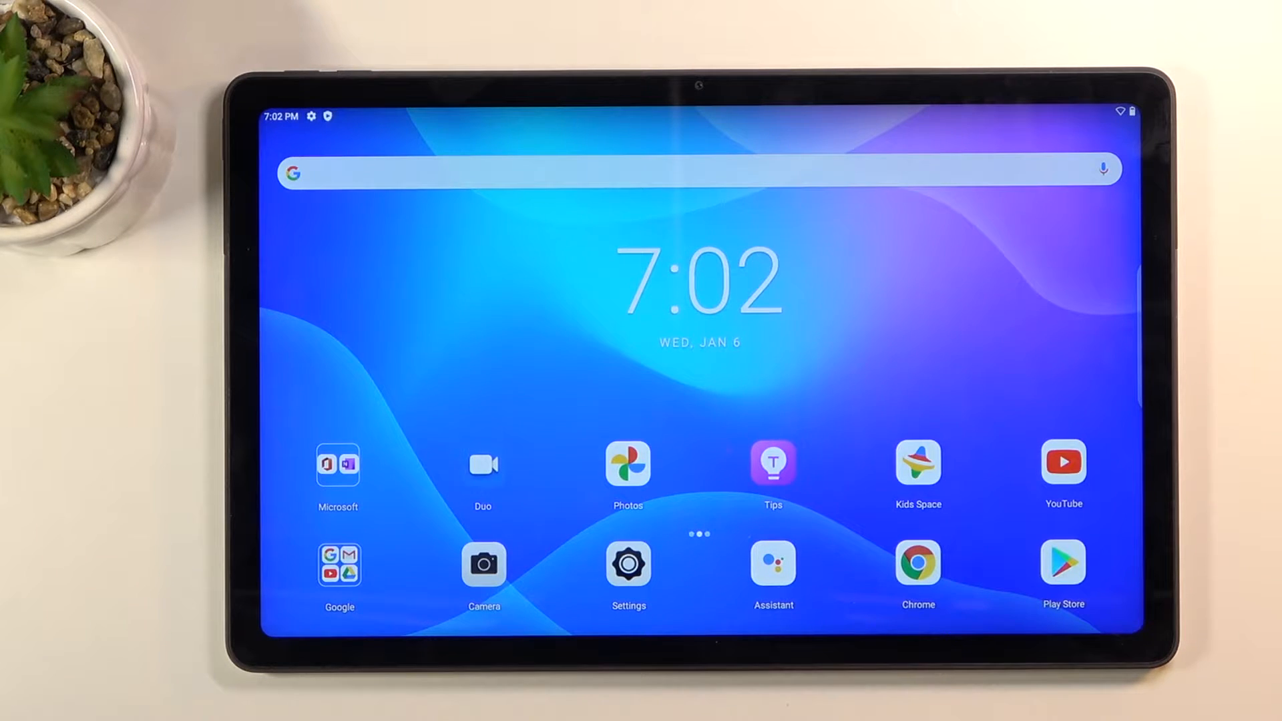
{"action": "left_click", "coordinate": [338, 563]}
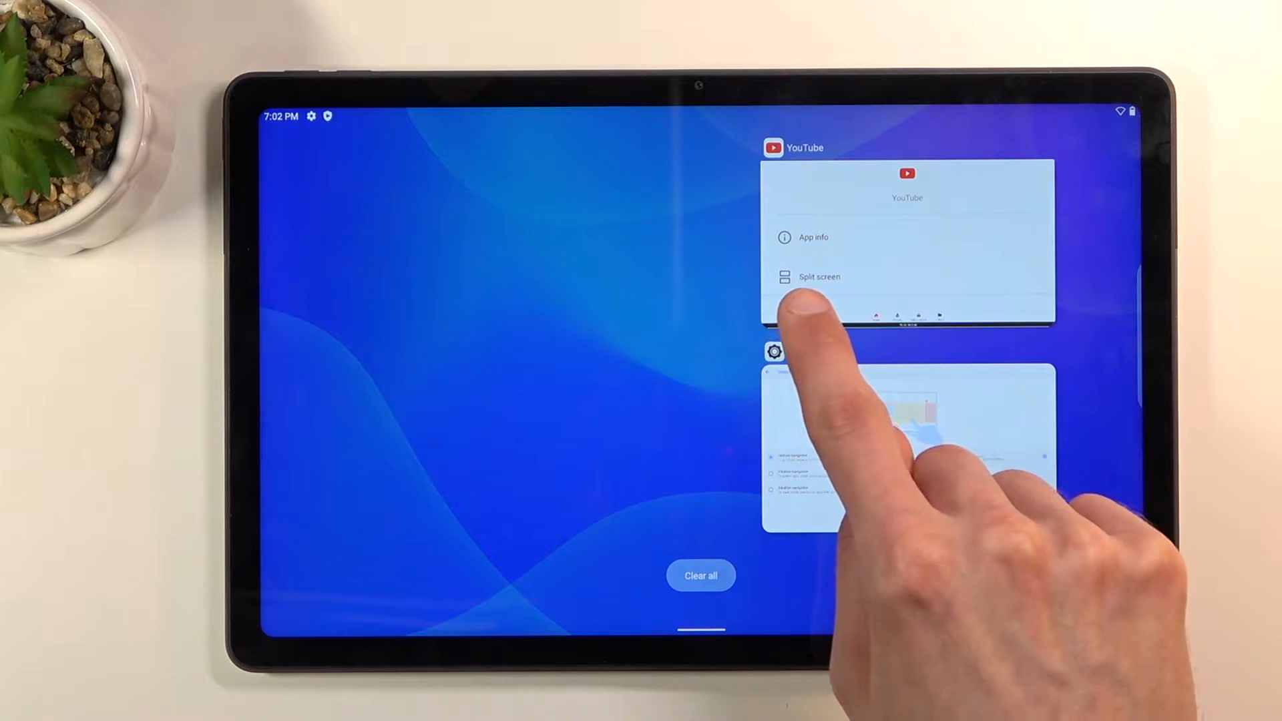
{"action": "left_click", "coordinate": [818, 277]}
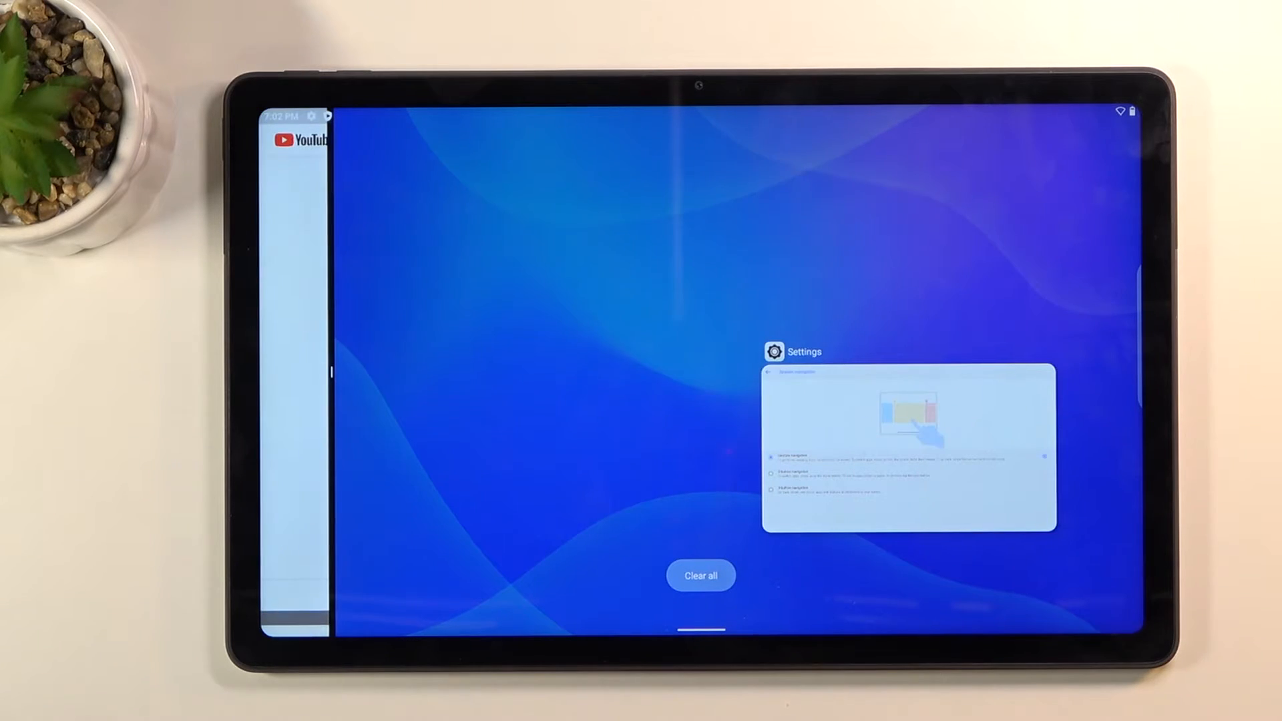
{"action": "left_click", "coordinate": [908, 450]}
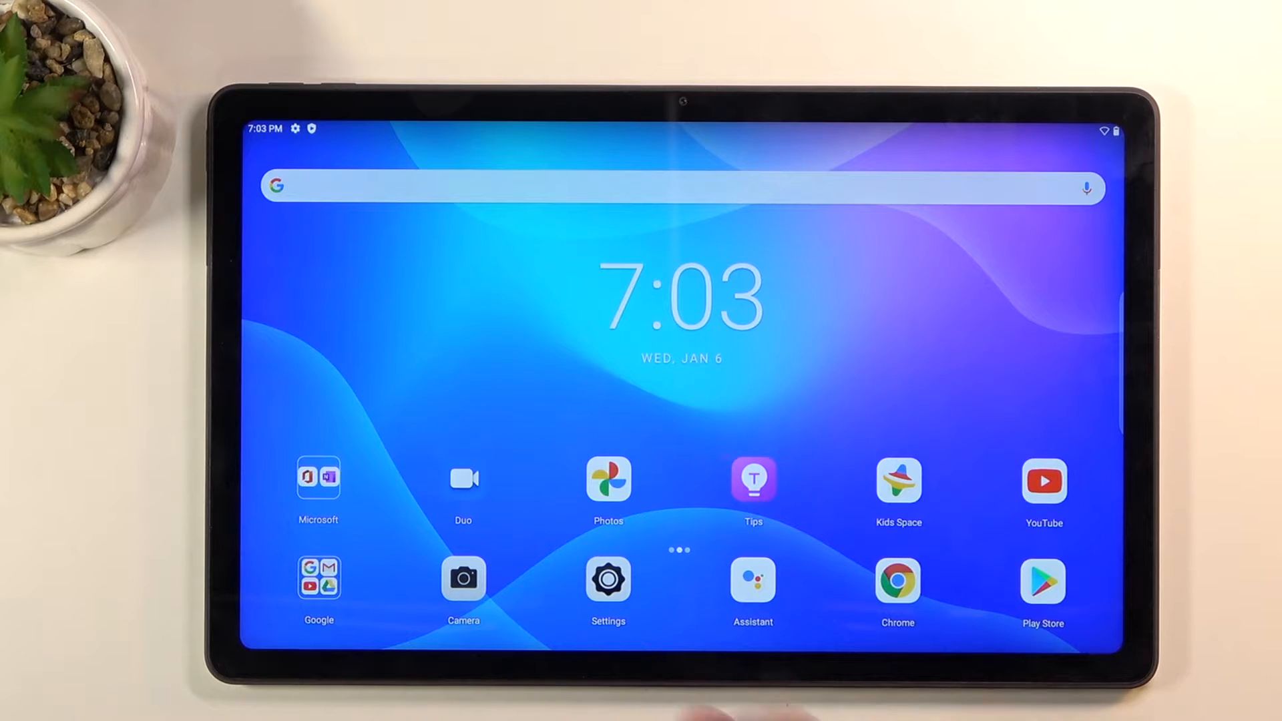
Keep Remove animations on in Accessibility, then return to the main Settings list via Recents.
{"action": "left_click", "coordinate": [608, 581]}
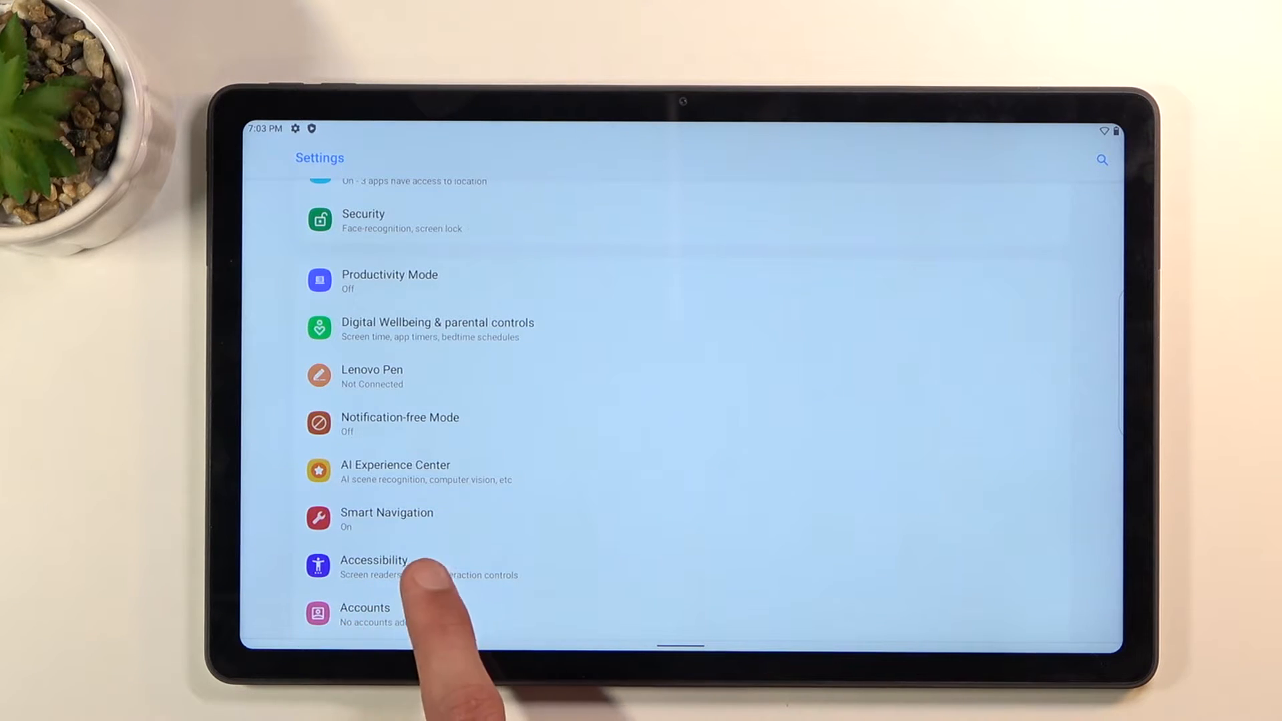
{"action": "left_click", "coordinate": [373, 566]}
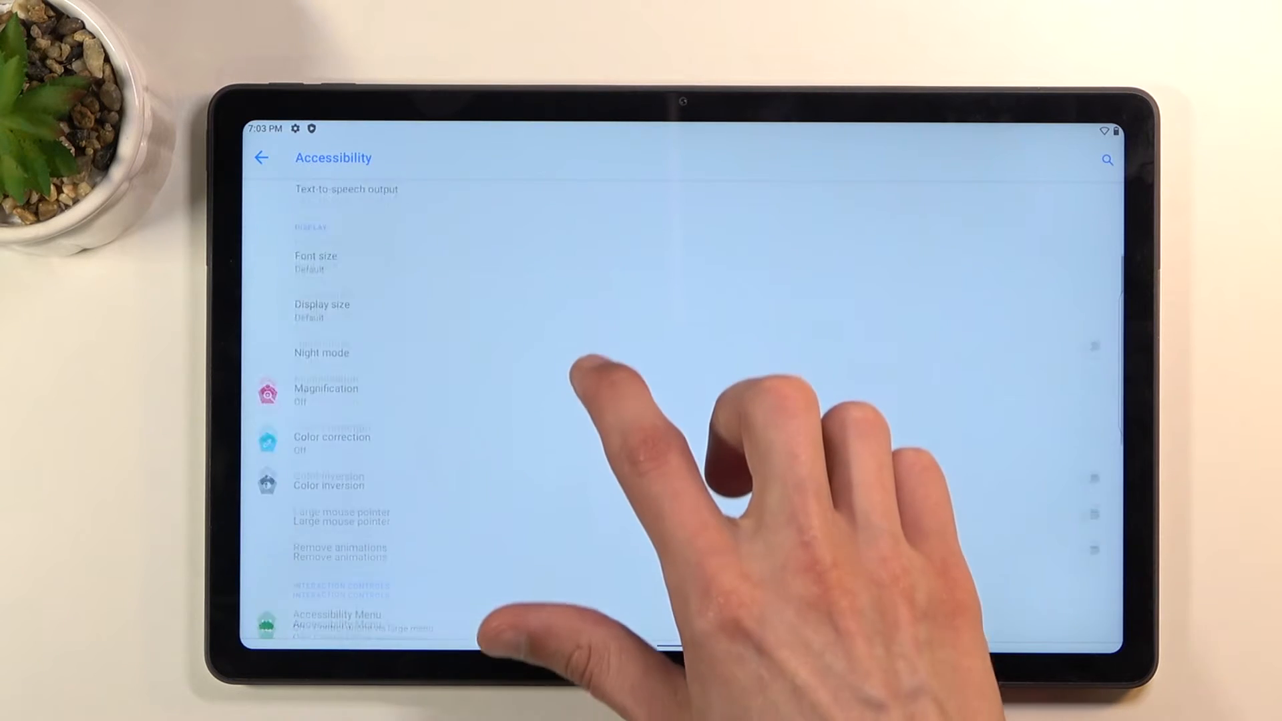
{"action": "scroll", "scroll_direction": "up", "scroll_amount": 3}
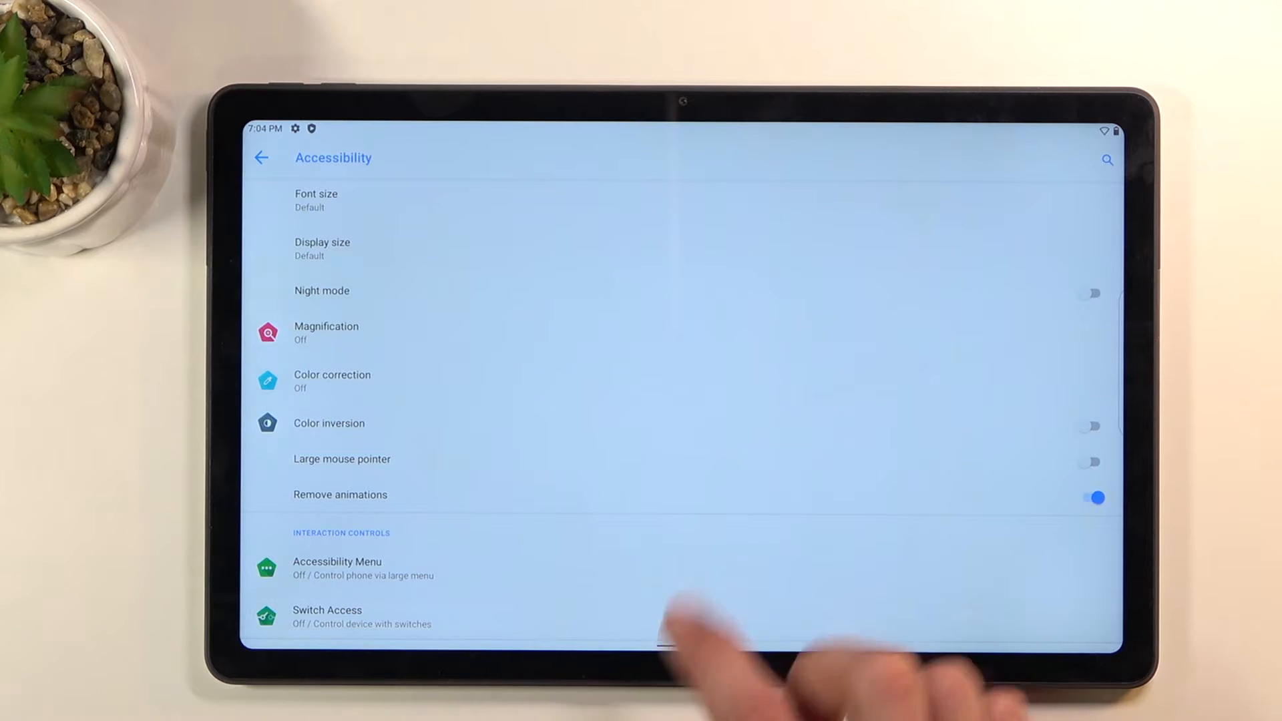
{"action": "left_click", "coordinate": [260, 158]}
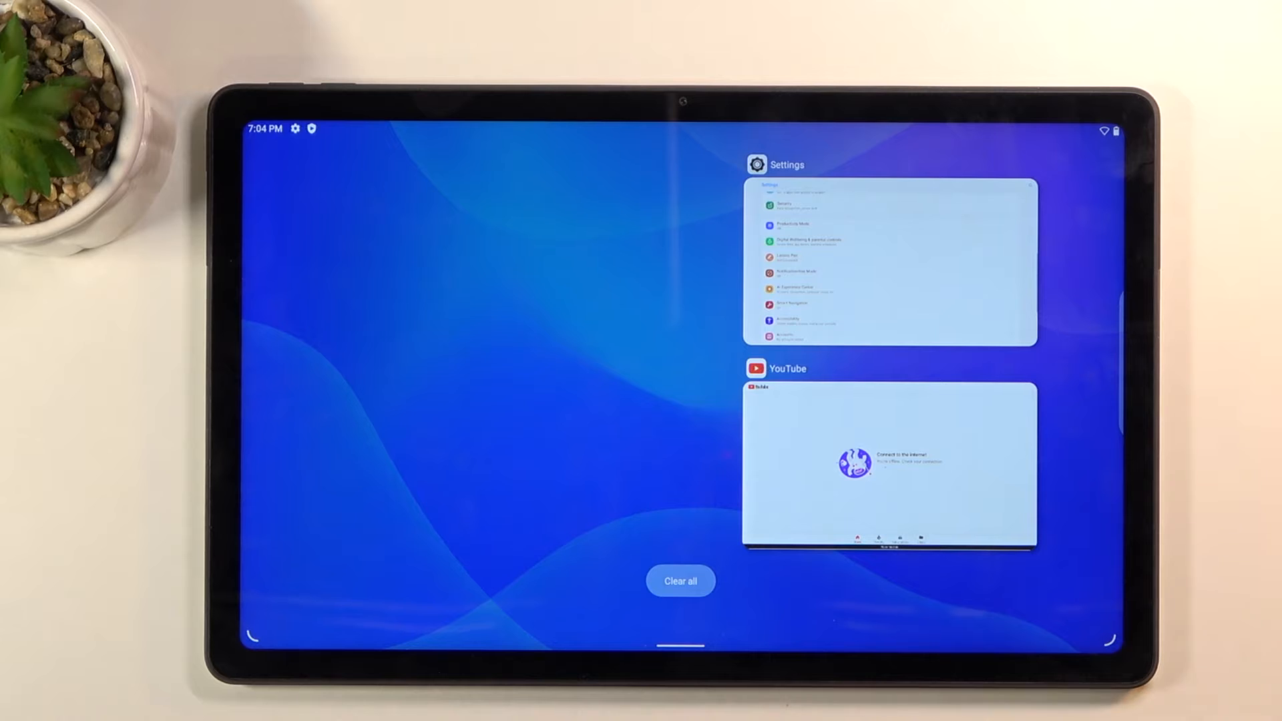
{"action": "left_click", "coordinate": [889, 258]}
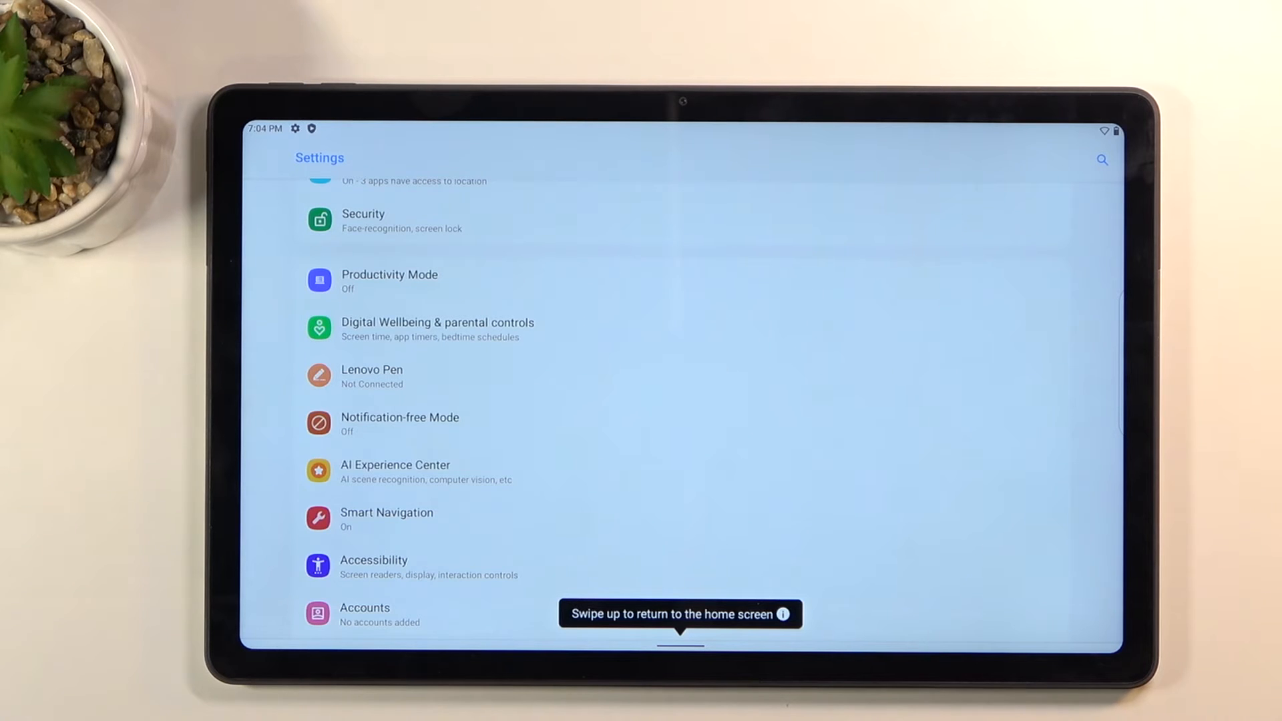
Browse the Accessibility options before heading to the home screen.
{"action": "left_click", "coordinate": [374, 566]}
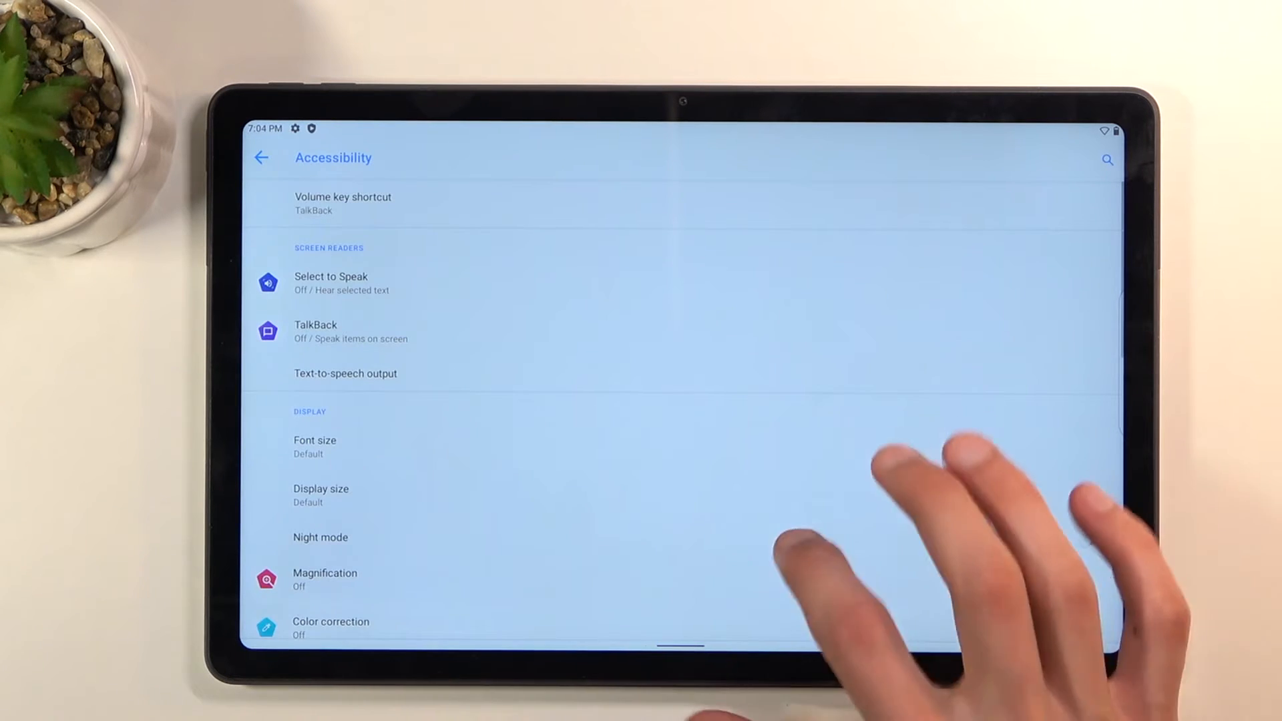
{"action": "scroll", "scroll_direction": "down", "scroll_amount": 3}
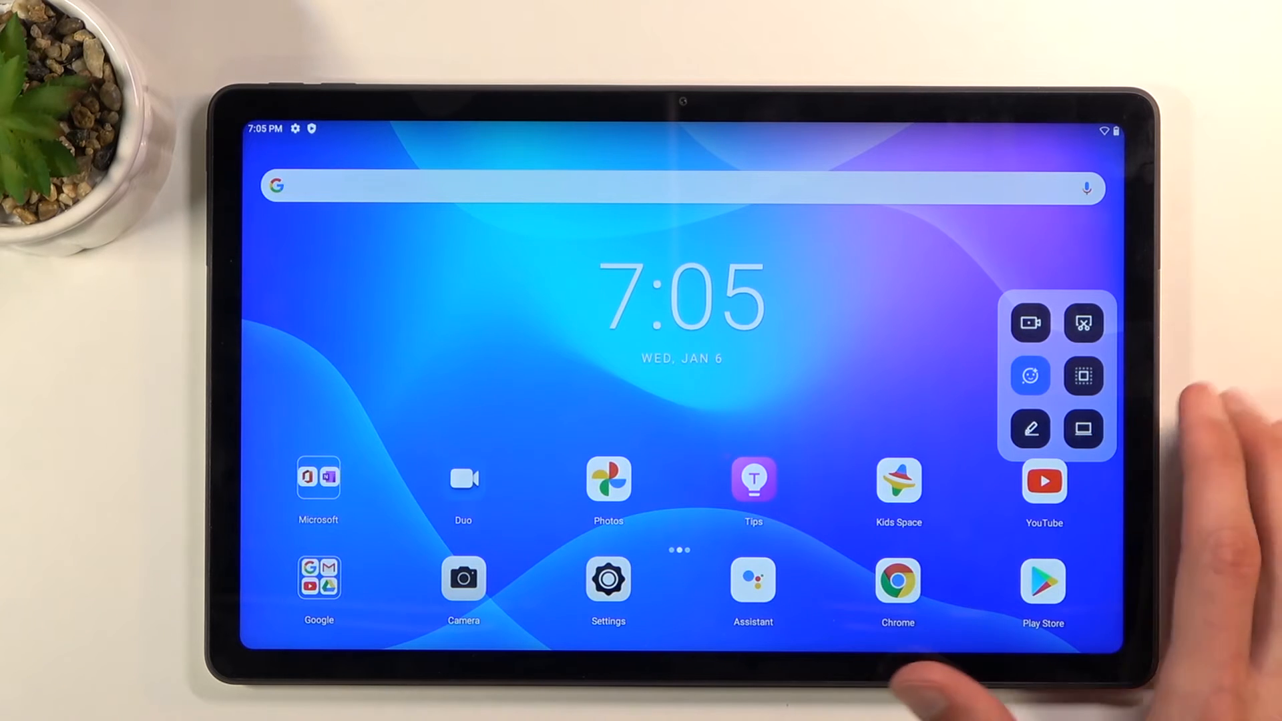
Enable Productivity Mode from the Smart Navigation panel and launch Settings as a window.
{"action": "left_click", "coordinate": [1083, 428]}
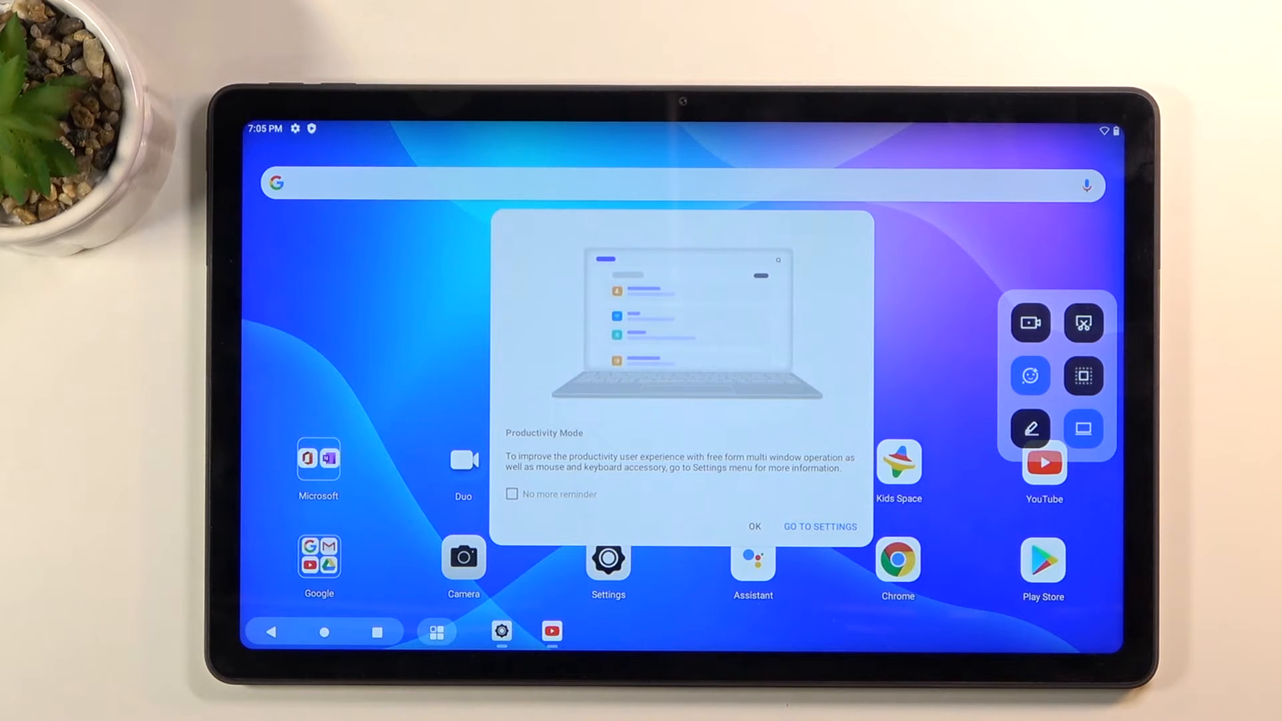
{"action": "left_click", "coordinate": [753, 526]}
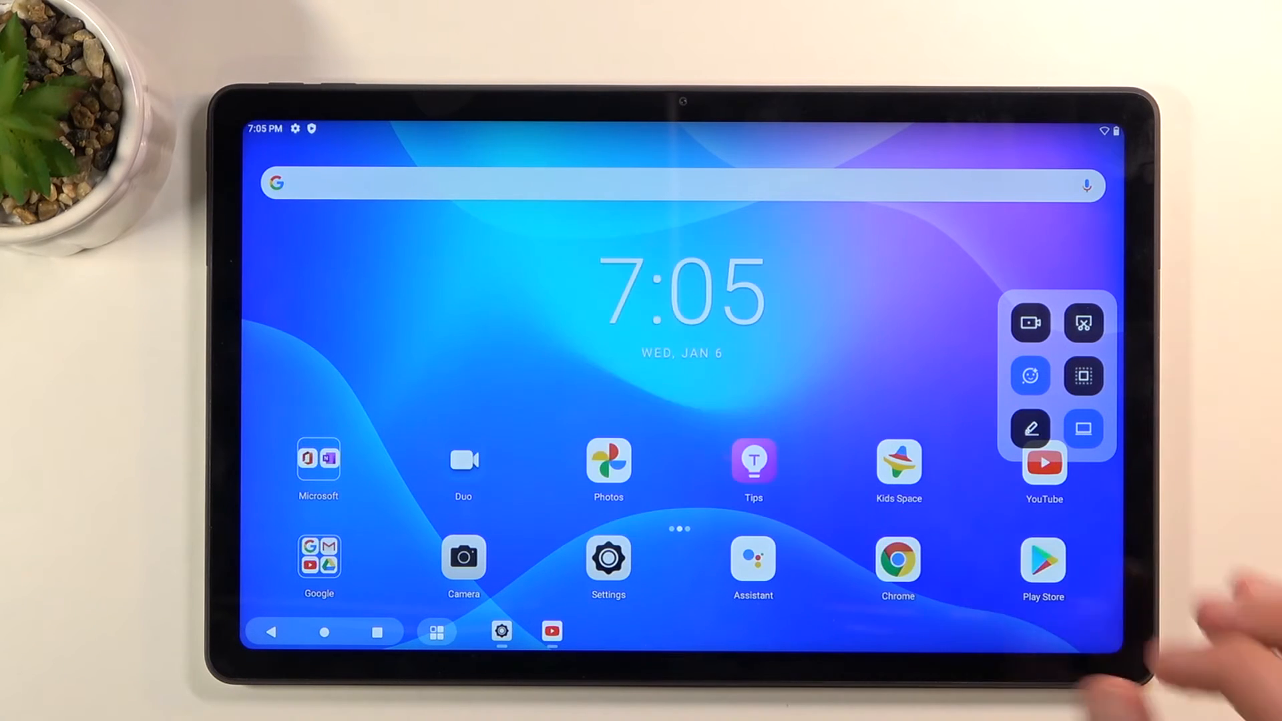
{"action": "left_click", "coordinate": [608, 562]}
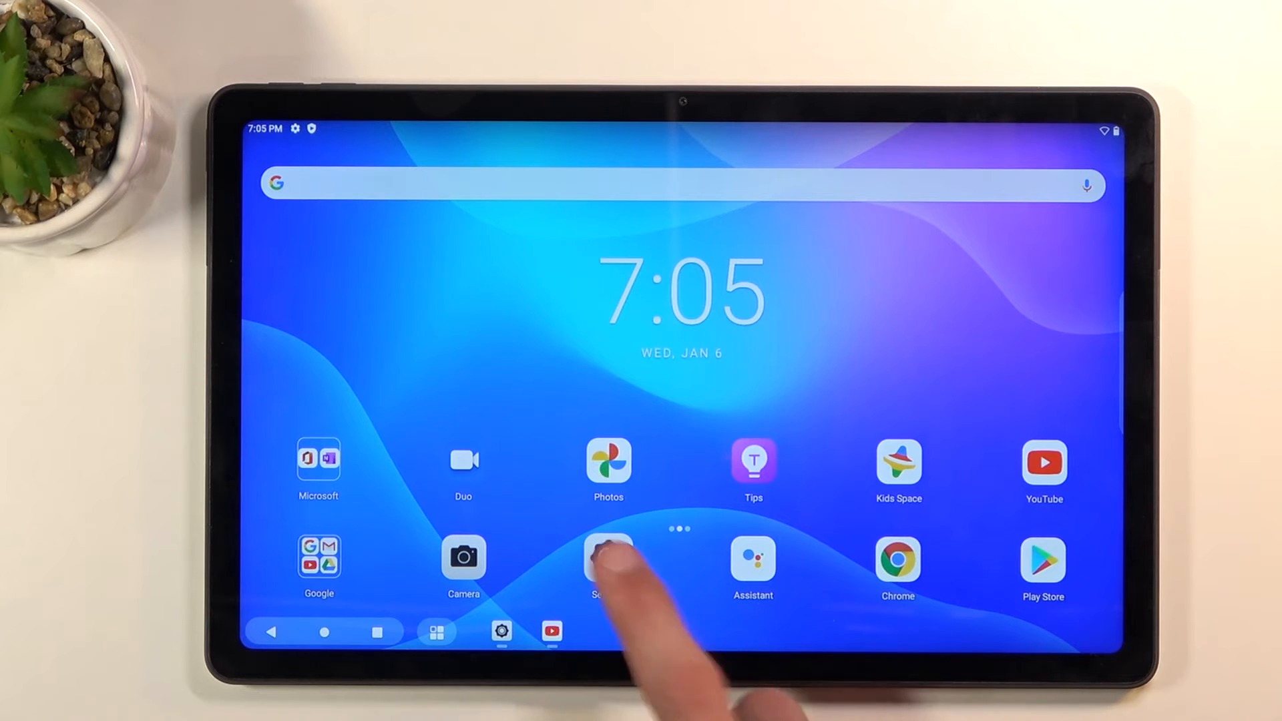
{"action": "left_click", "coordinate": [607, 558]}
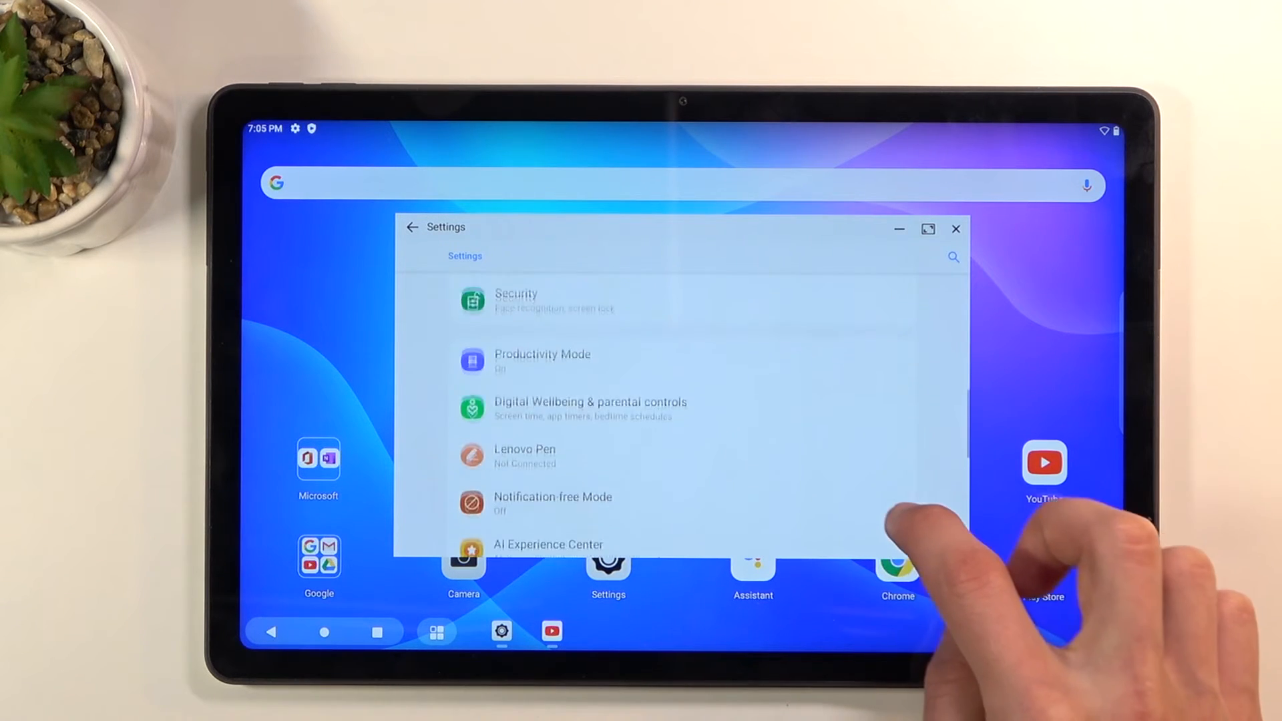
Open YouTube as a second window beside Settings, then exit Productivity Mode.
{"action": "scroll", "scroll_direction": "down", "scroll_amount": 3}
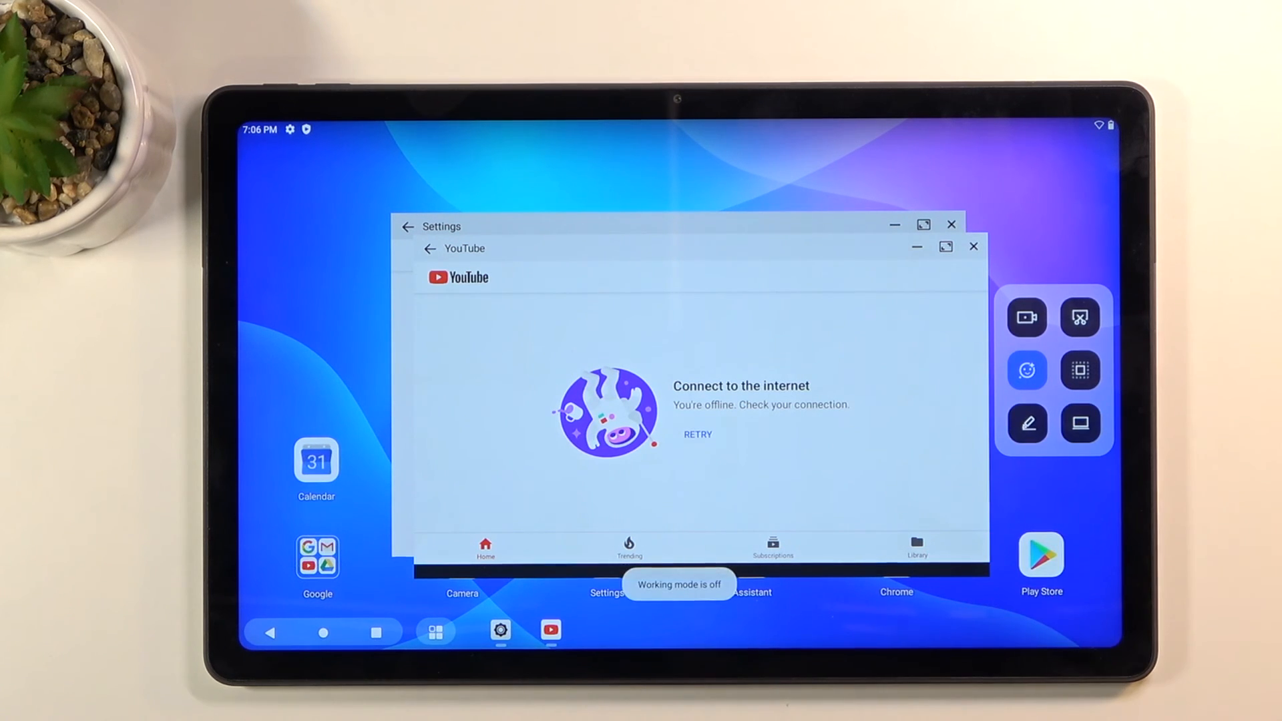
Restore Settings as a full-screen app with Productivity Mode off.
{"action": "left_click", "coordinate": [945, 246]}
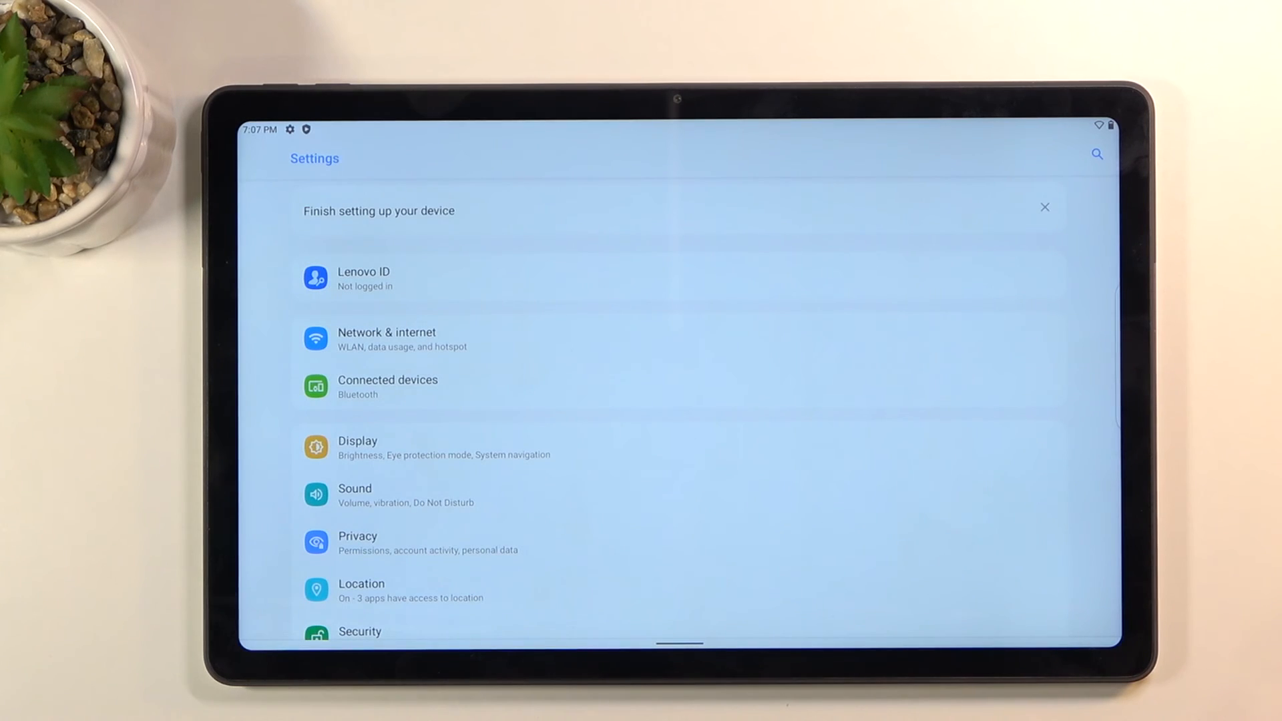
Reach the Smart Navigation page showing the feature on with 50% idle opacity.
{"action": "scroll", "scroll_direction": "down", "scroll_amount": 3}
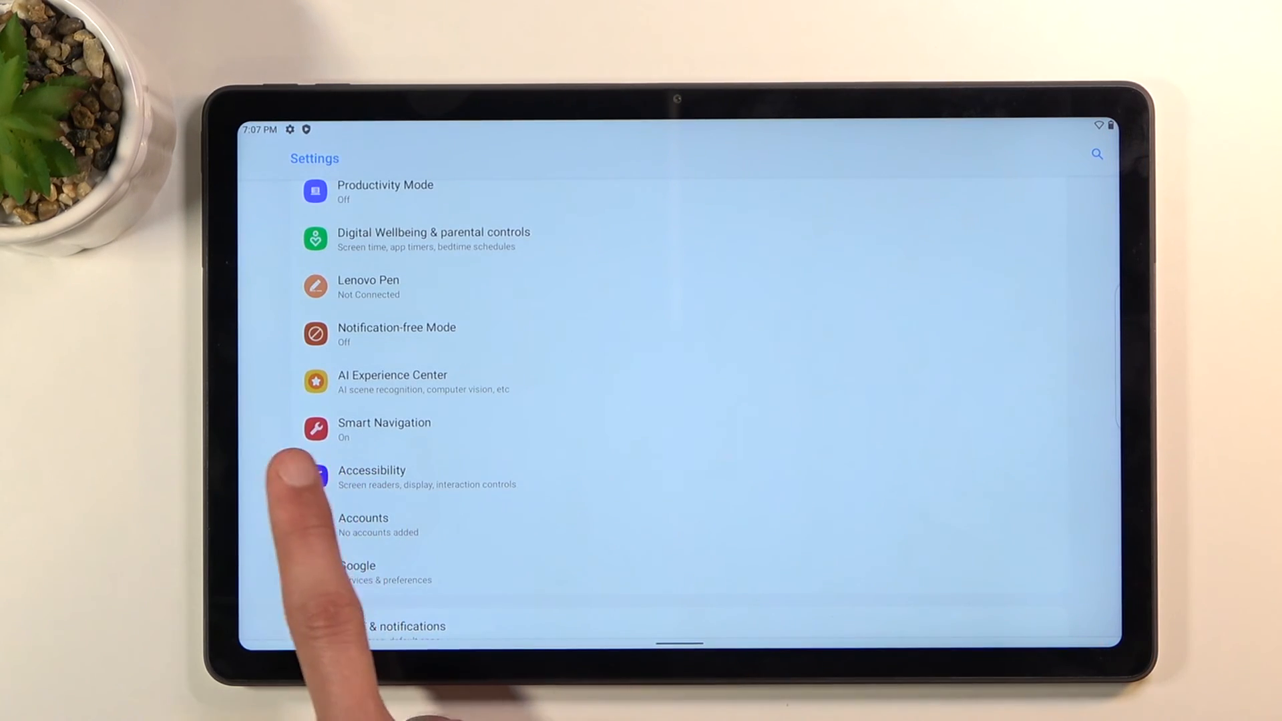
{"action": "left_click", "coordinate": [383, 429]}
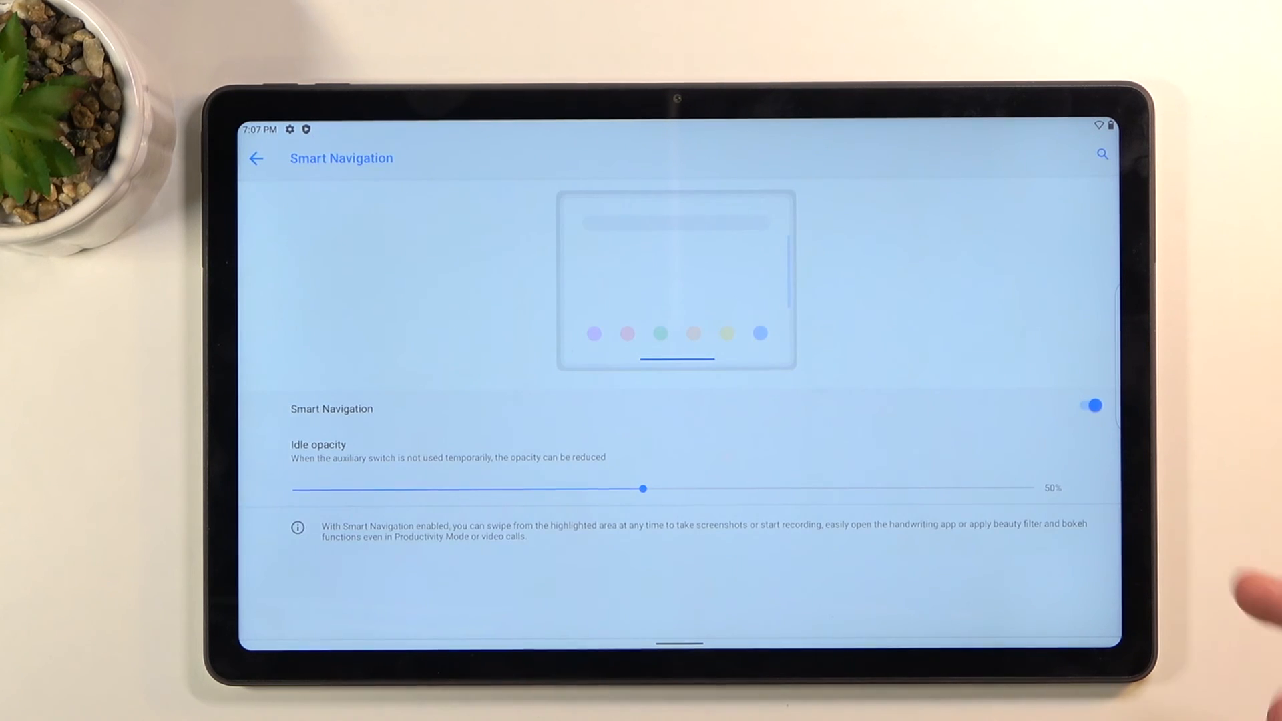